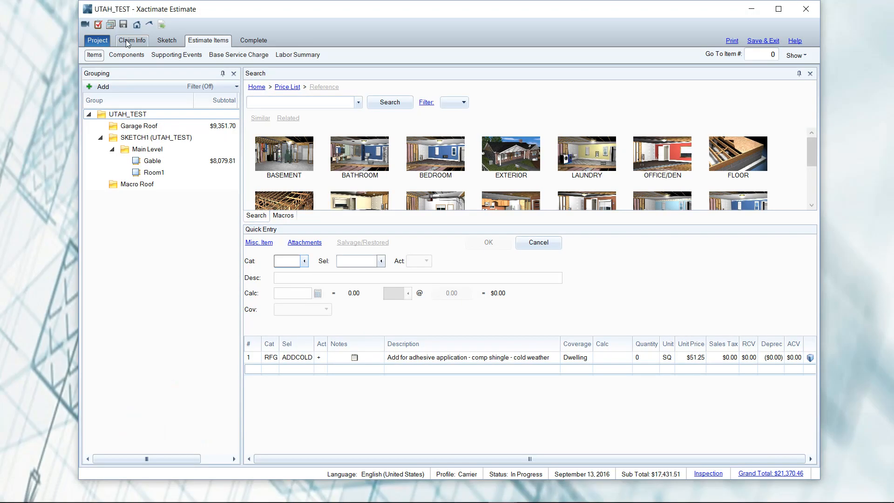
View UTAH_TEST's claim parameters for pricing, add-ons and report text, then go to the sketch
{"action": "left_click", "coordinate": [132, 41]}
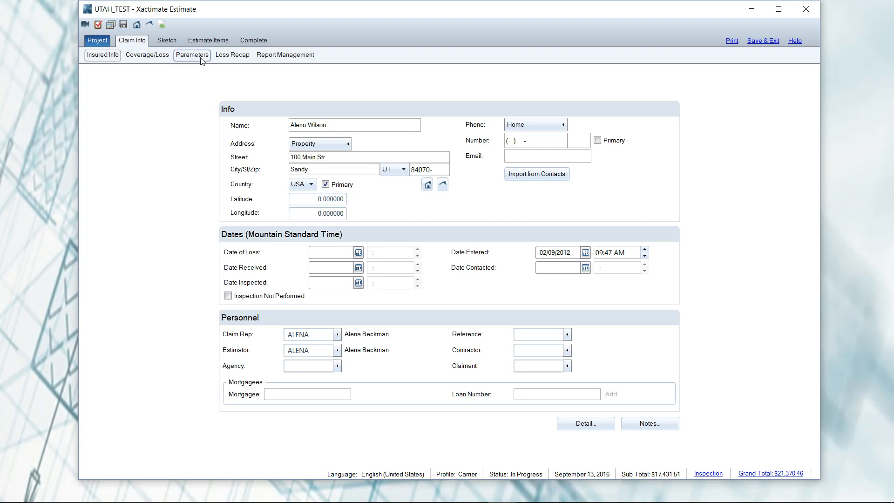
{"action": "left_click", "coordinate": [193, 54]}
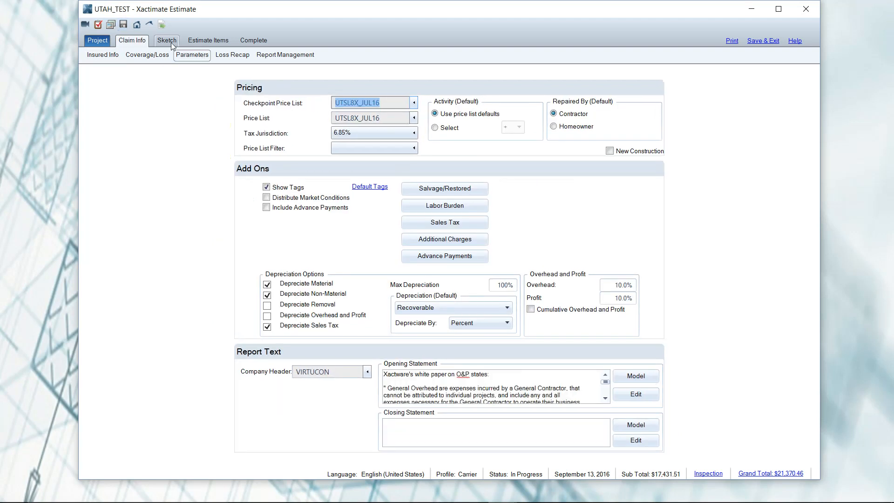
{"action": "left_click", "coordinate": [167, 40]}
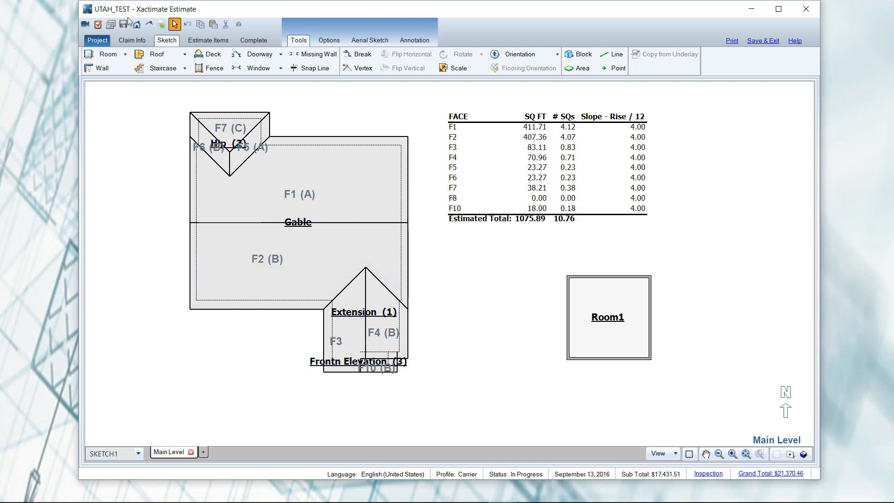
Save the UTAH_TEST estimate to create a restore point, then view its line items
{"action": "left_click", "coordinate": [193, 229]}
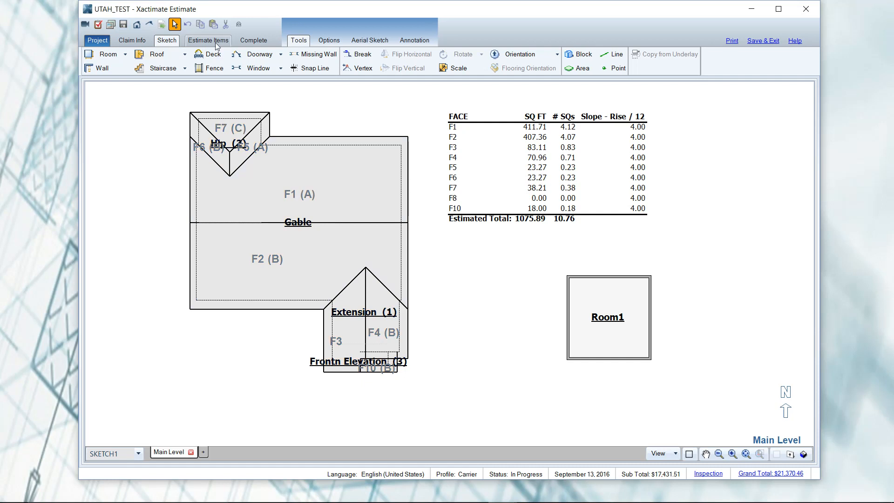
{"action": "left_click", "coordinate": [208, 40]}
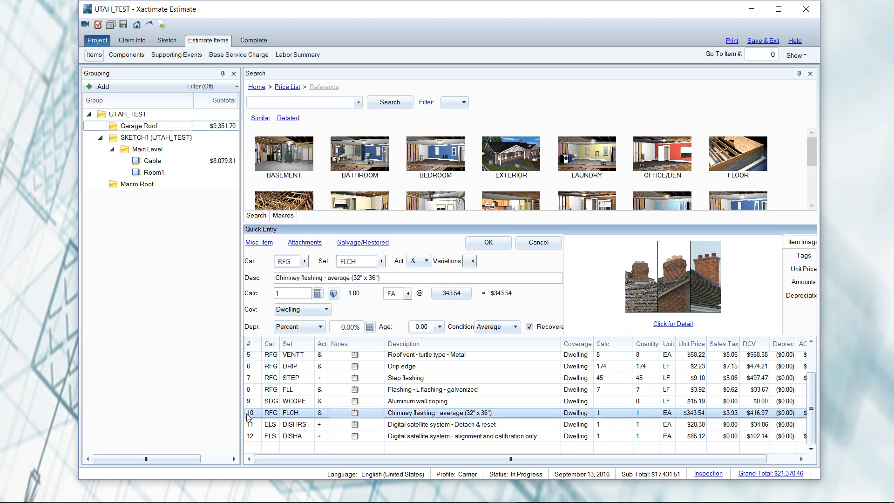
{"action": "mouse_move", "coordinate": [185, 271]}
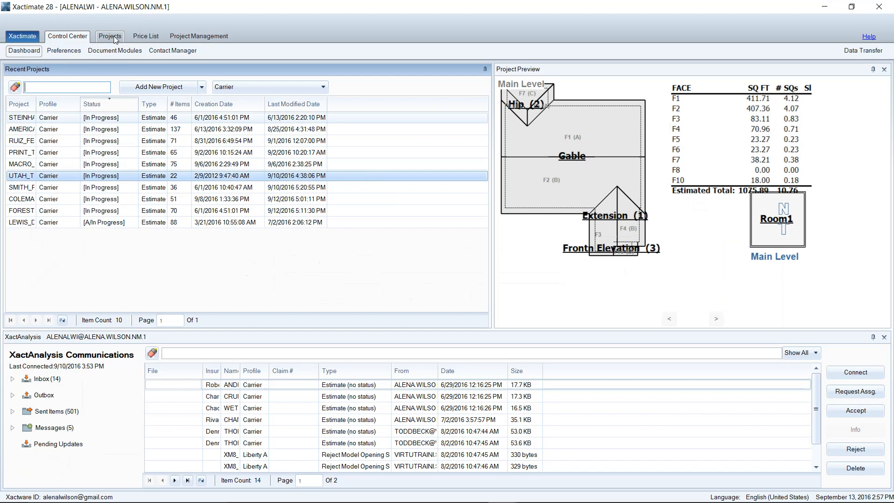
Return to the Control Center dashboard and show all 882 local projects
{"action": "left_click", "coordinate": [109, 36]}
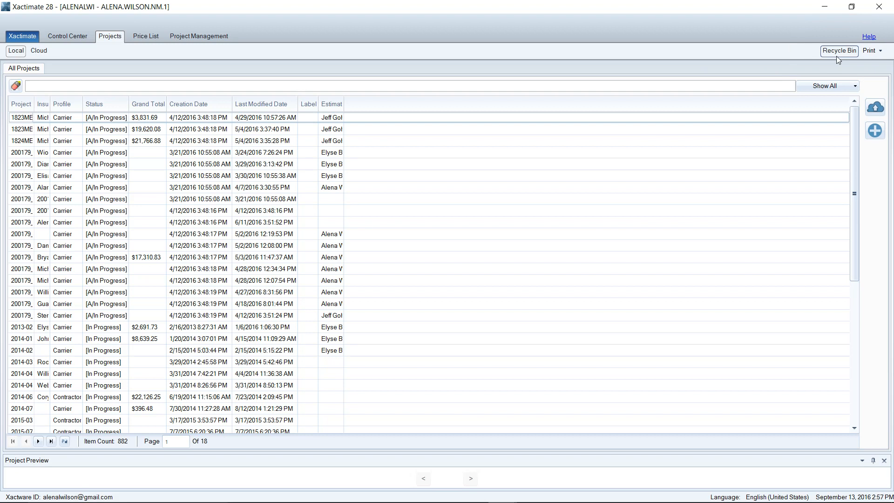
Open the Projects tab's Recycle Bin listing deleted versions, including two UTAH_TEST entries
{"action": "left_click", "coordinate": [838, 50]}
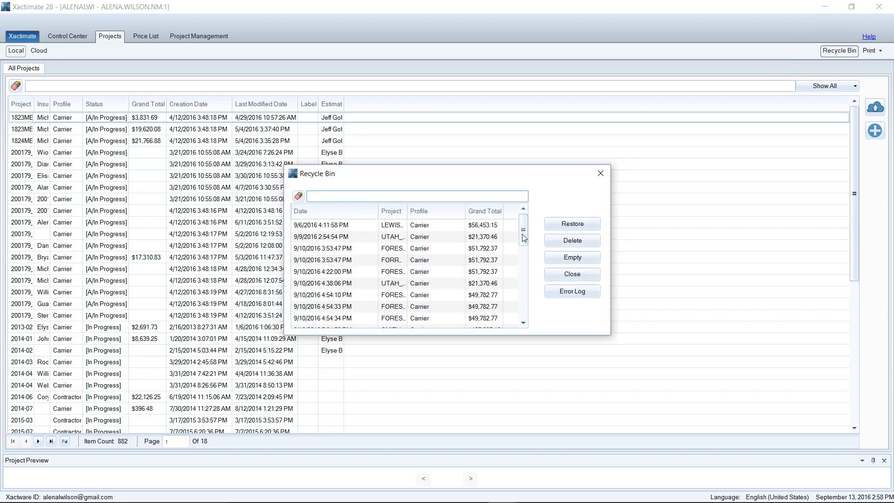
Select the 9/13/2016 UTAH_TEST restore points (2:47:47 and 2:43:16 PM) and reopen one
{"action": "scroll", "scroll_direction": "down", "scroll_amount": 3}
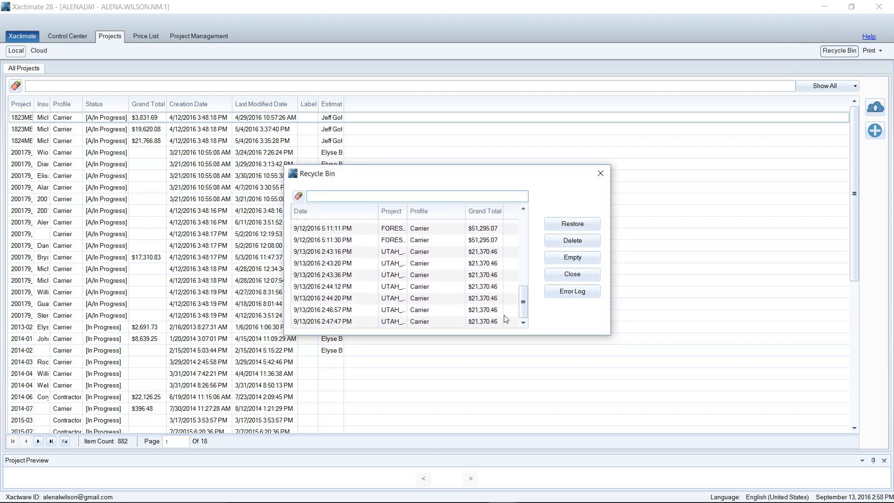
{"action": "left_click", "coordinate": [323, 321]}
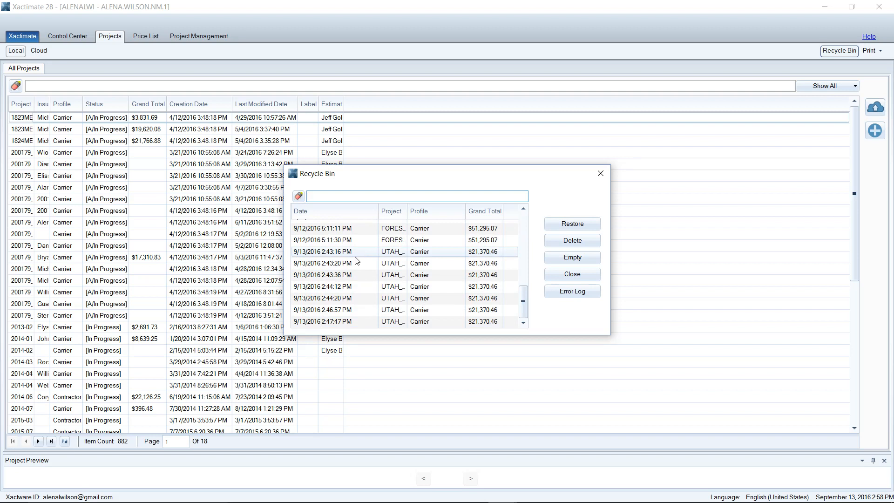
{"action": "mouse_move", "coordinate": [360, 261]}
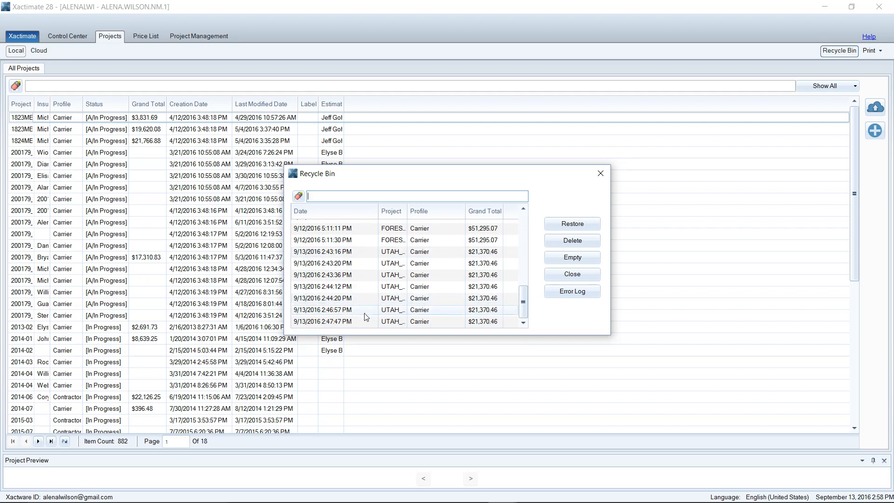
{"action": "left_click", "coordinate": [323, 321]}
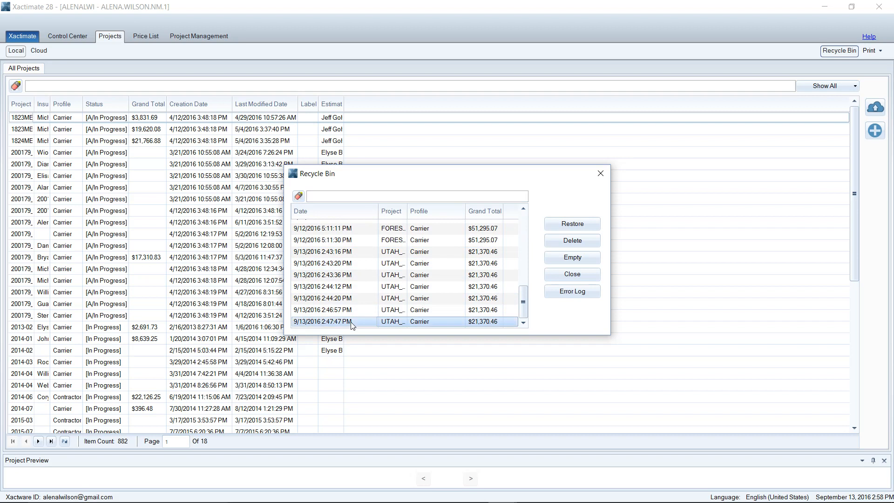
{"action": "left_click", "coordinate": [322, 287]}
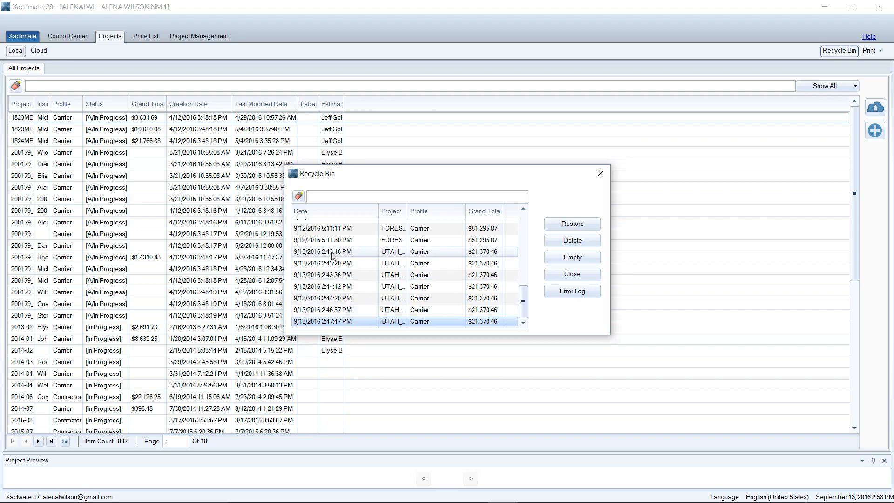
{"action": "left_click", "coordinate": [322, 252]}
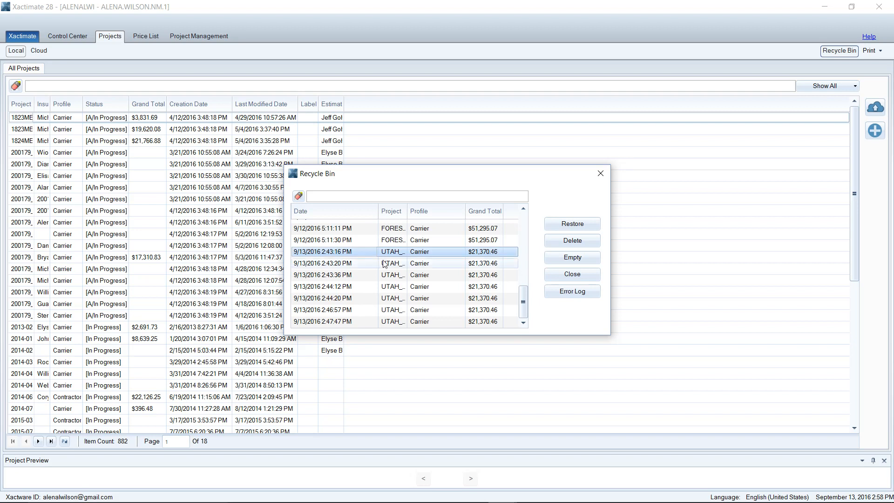
{"action": "left_click", "coordinate": [571, 274]}
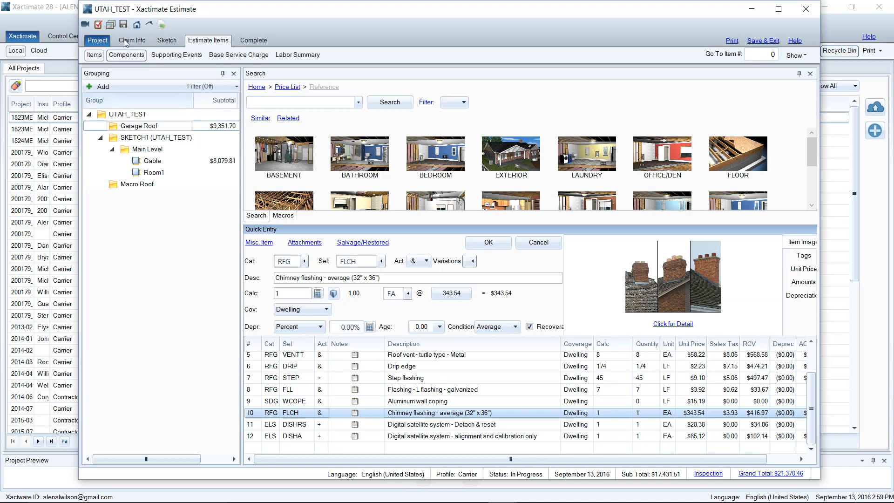
{"action": "mouse_move", "coordinate": [123, 24]}
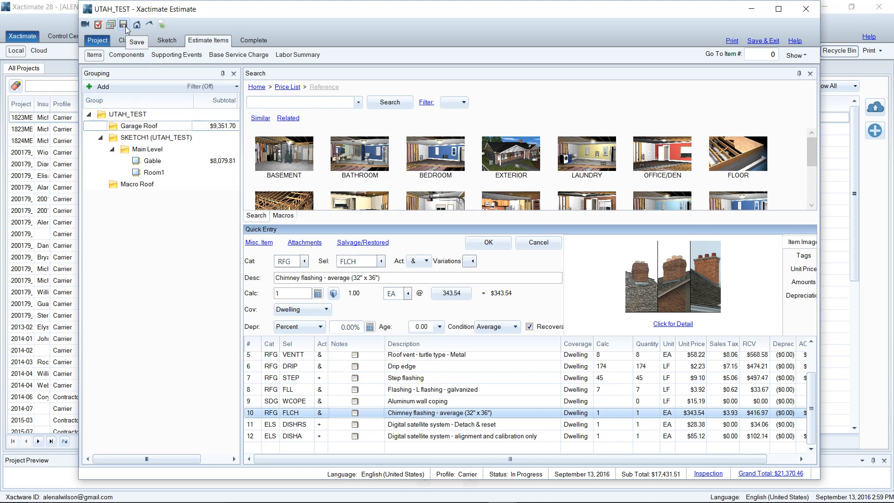